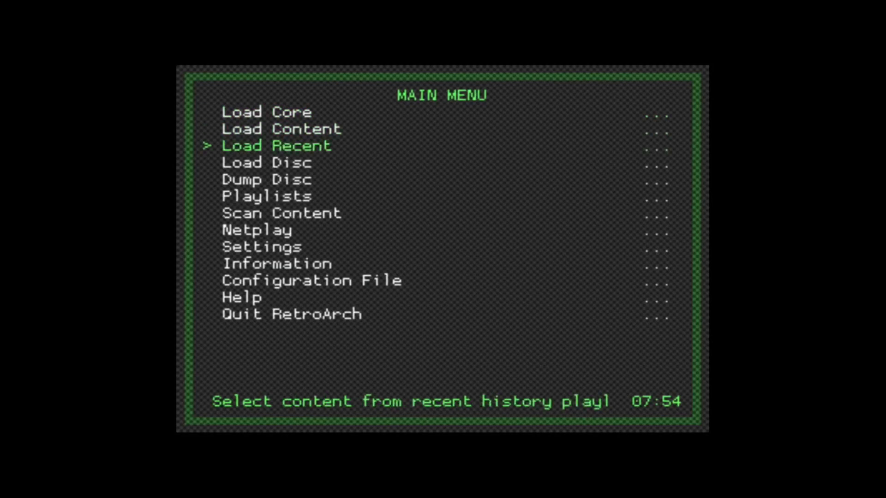
Open the Downloads directory picker in Settings > Directory and browse into /media
key(down)
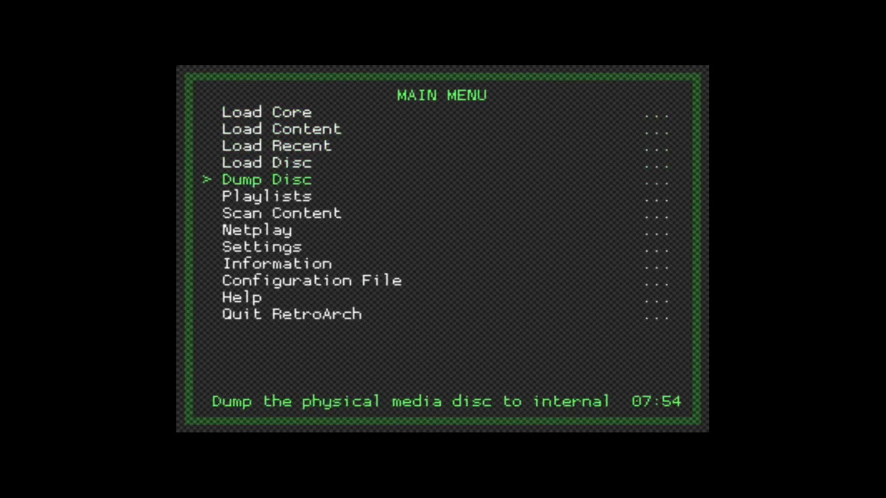
key(Up)
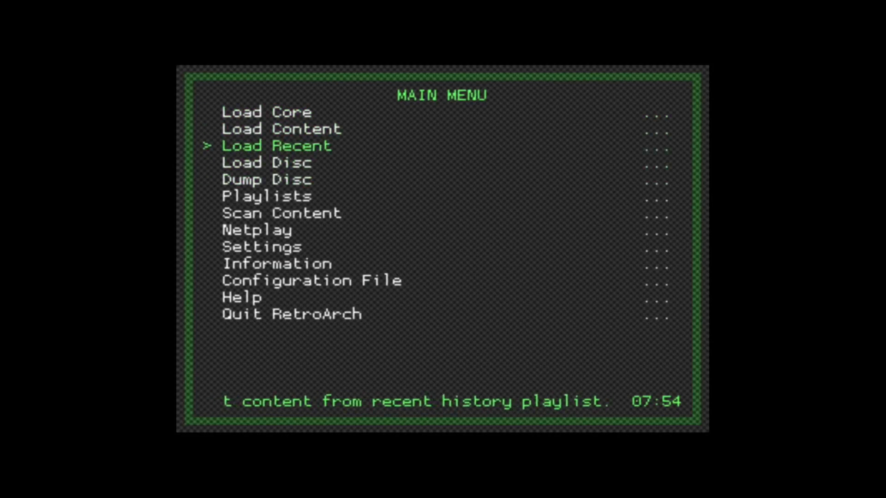
click(263, 247)
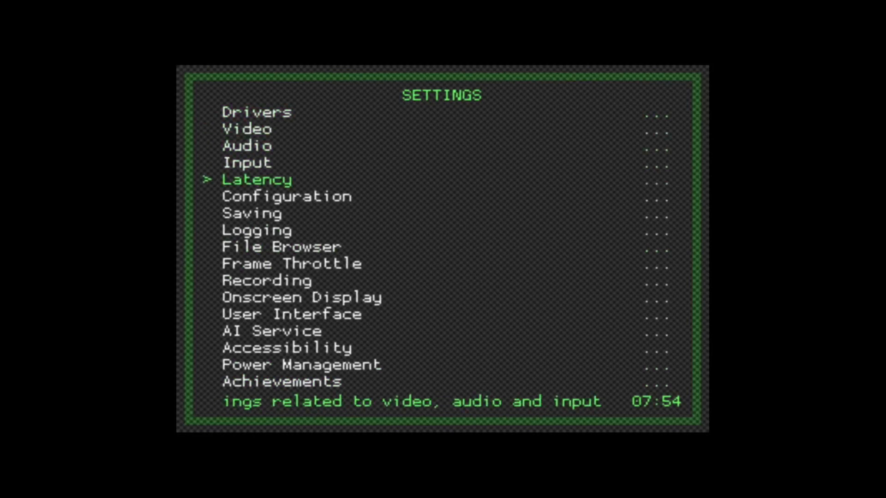
scroll(down, 3)
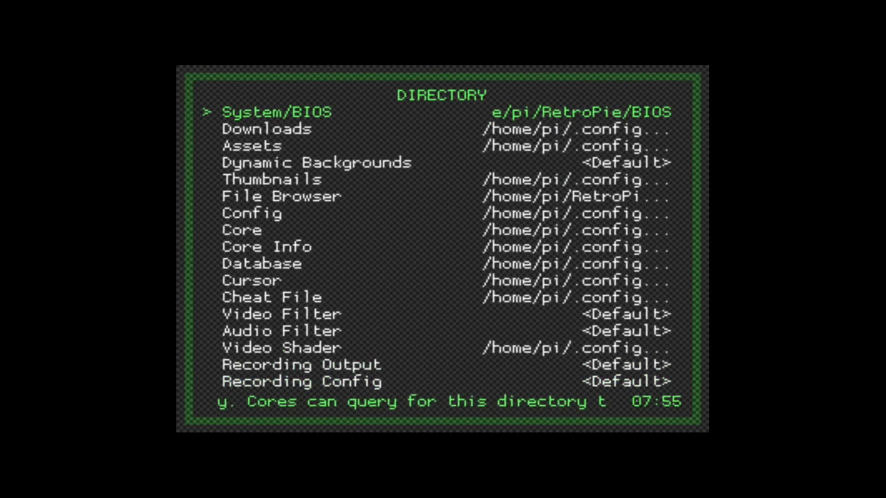
key(Down)
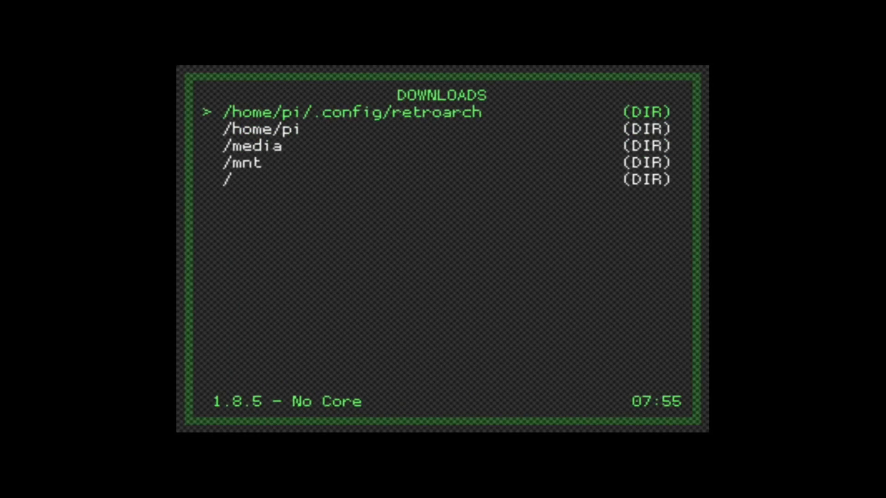
key(Down)
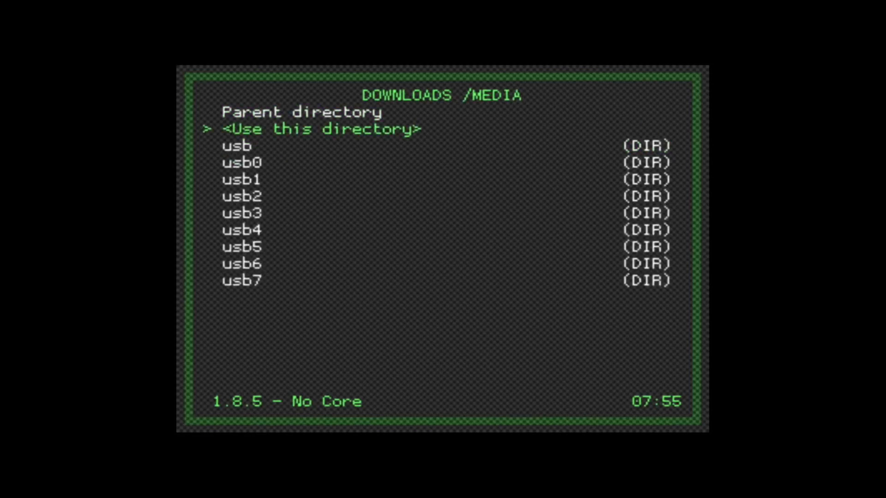
Set Downloads to /media/usb/retropie-mount/roms/psx, then back out to the Main Menu
click(240, 146)
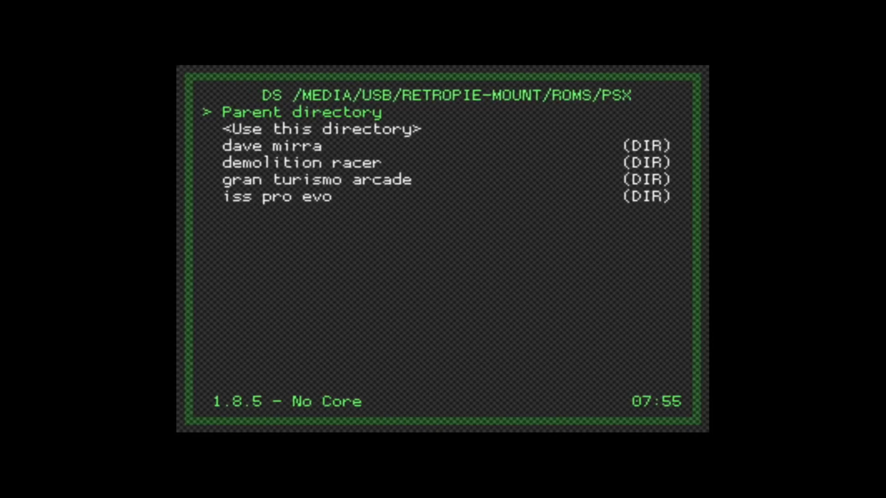
key(Down)
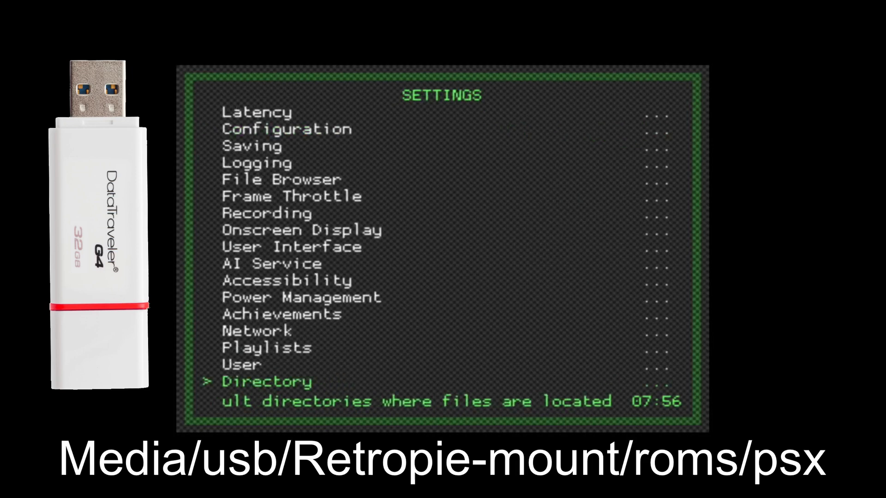
key(Up)
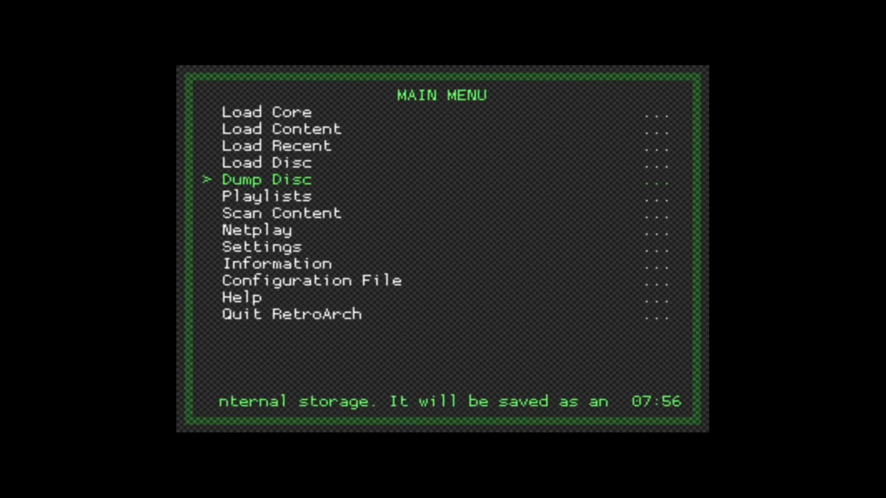
key(up)
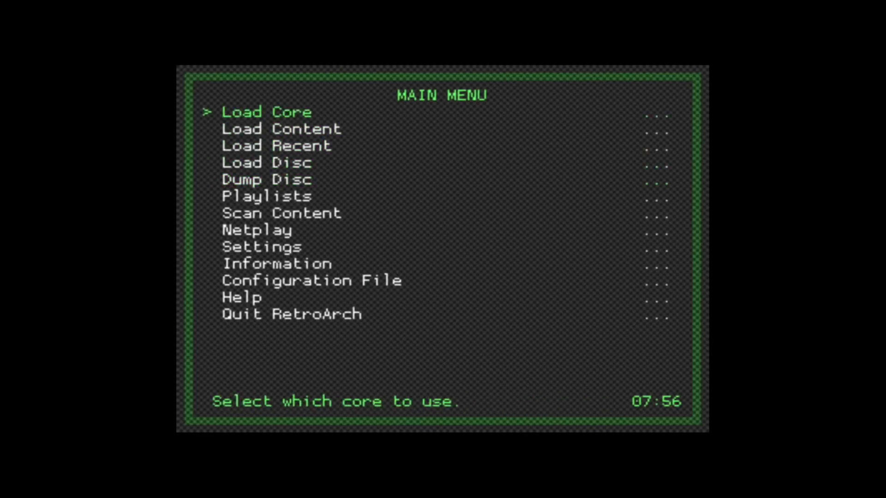
click(264, 113)
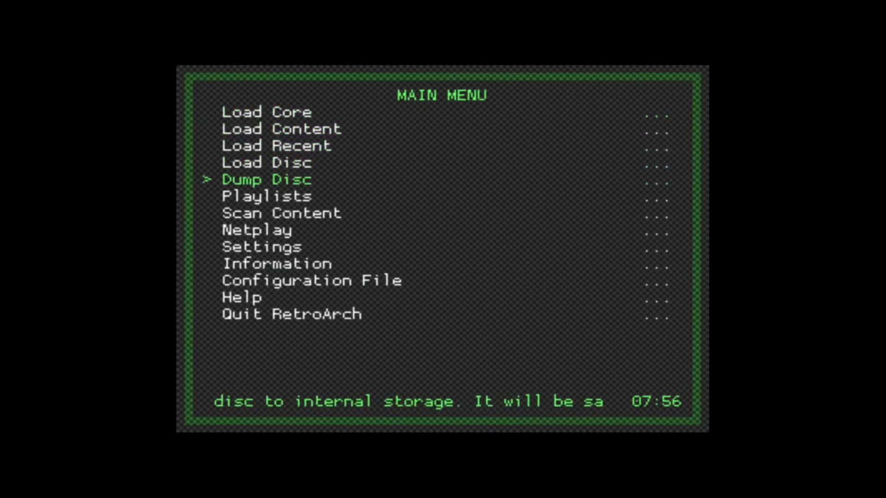
click(261, 180)
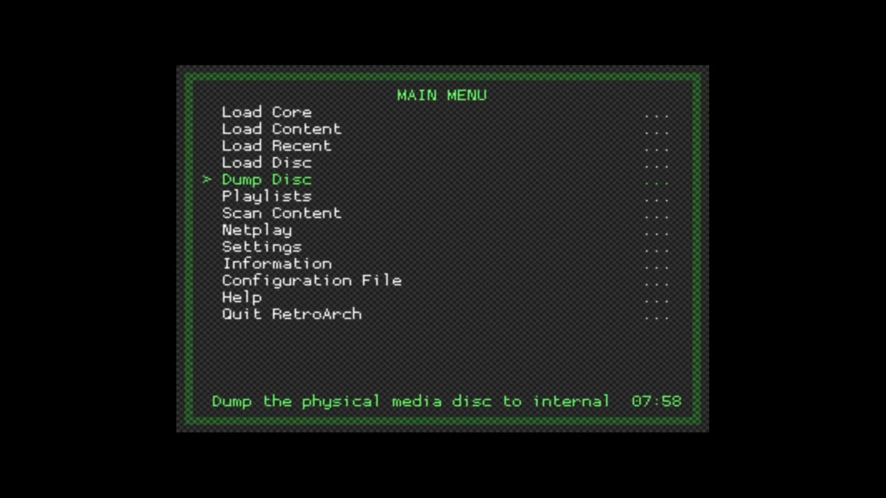
Start Dump Disc, then browse Load Content into Retropie-mount/roms/psx and back out
click(266, 179)
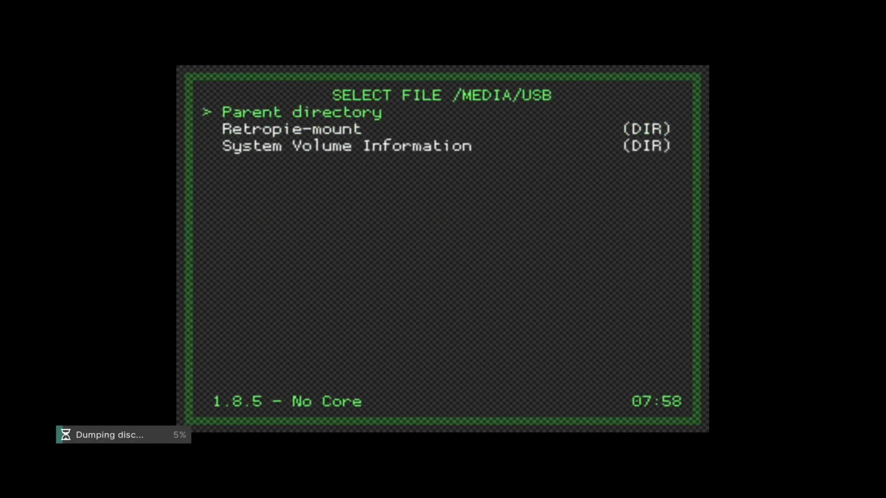
click(290, 128)
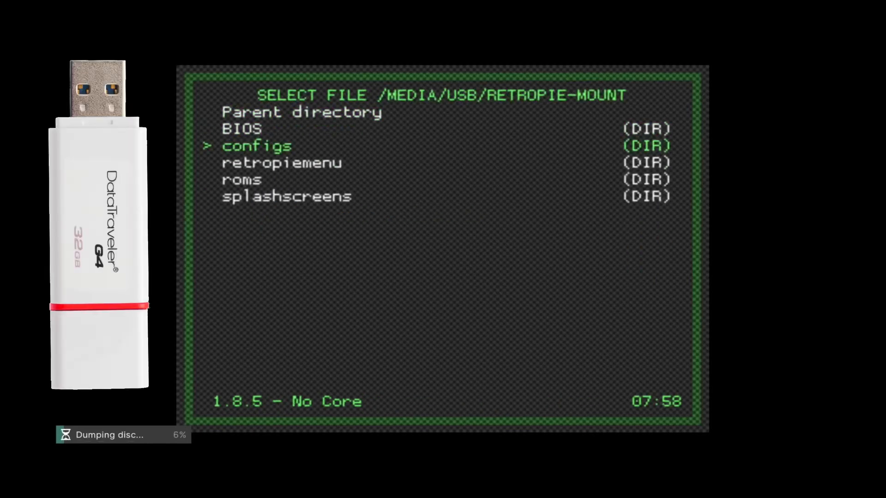
click(256, 146)
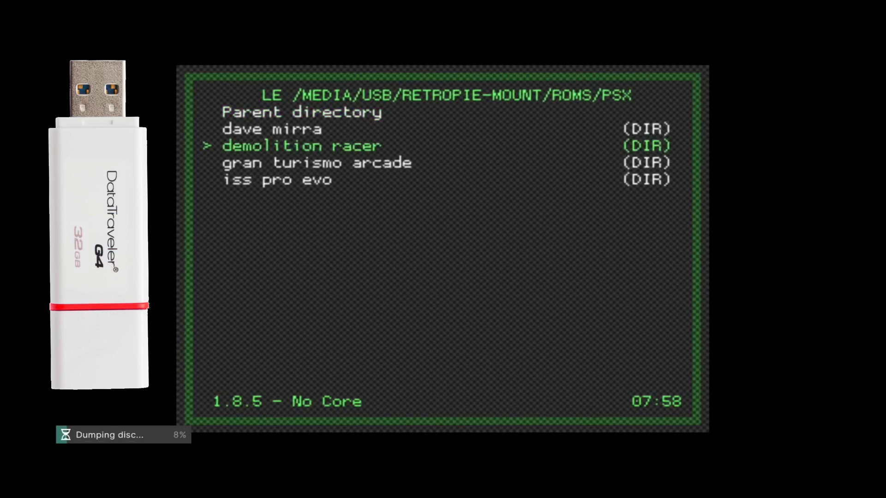
key(down)
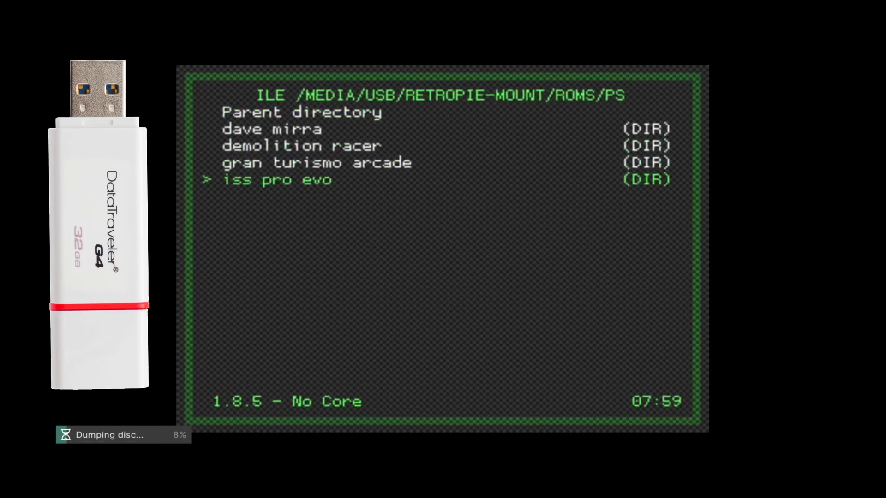
key(Up)
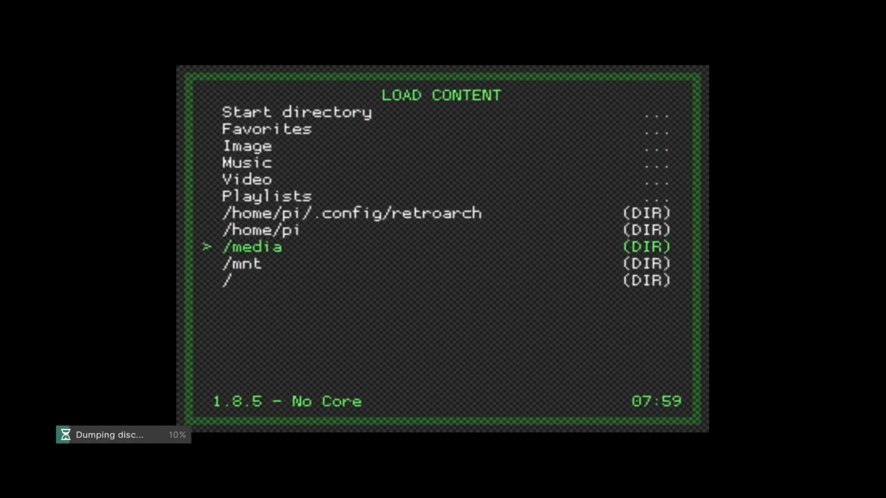
key(Up)
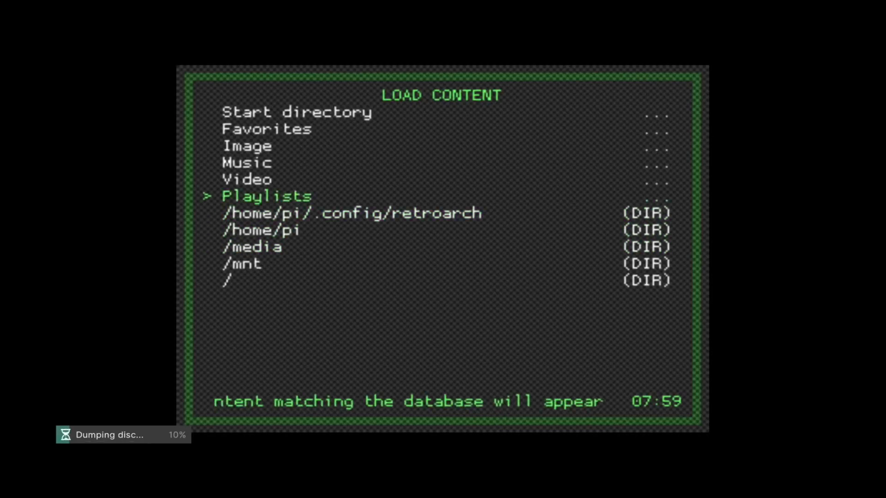
key(up)
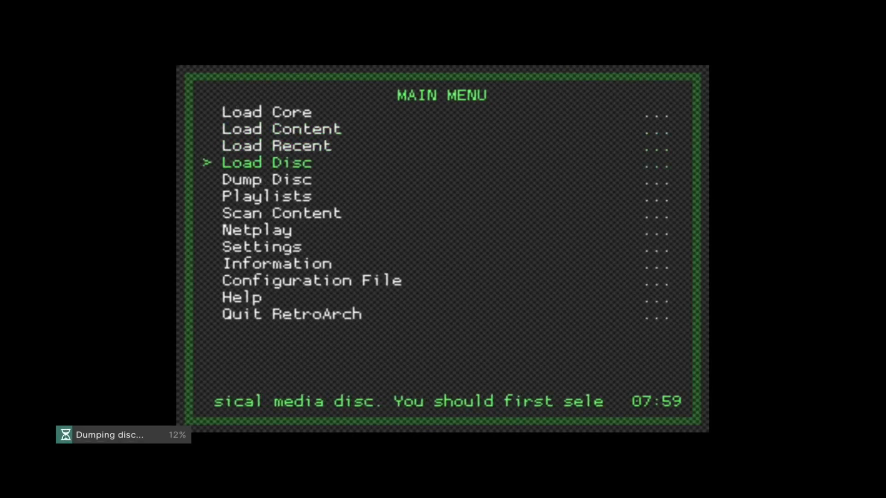
key(Up)
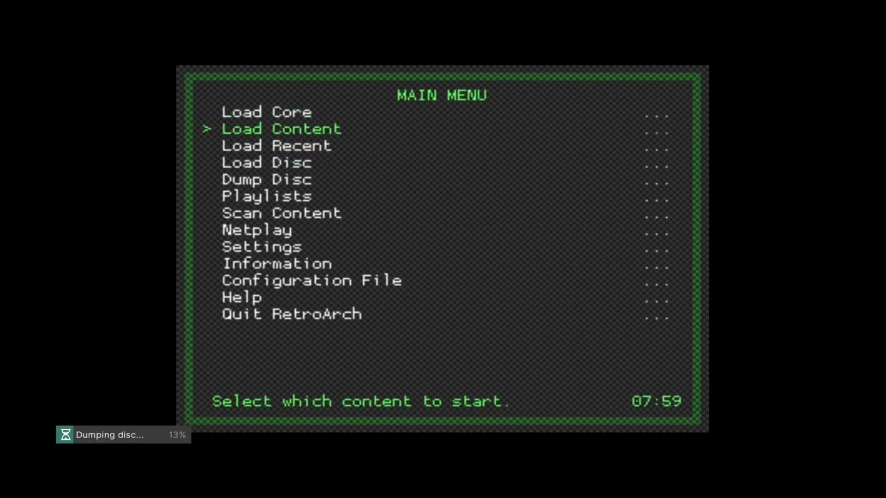
click(281, 129)
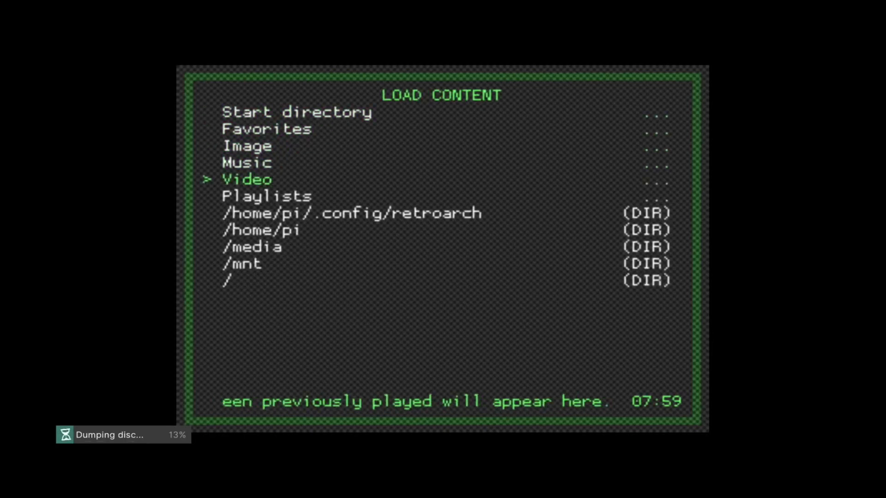
key(Down)
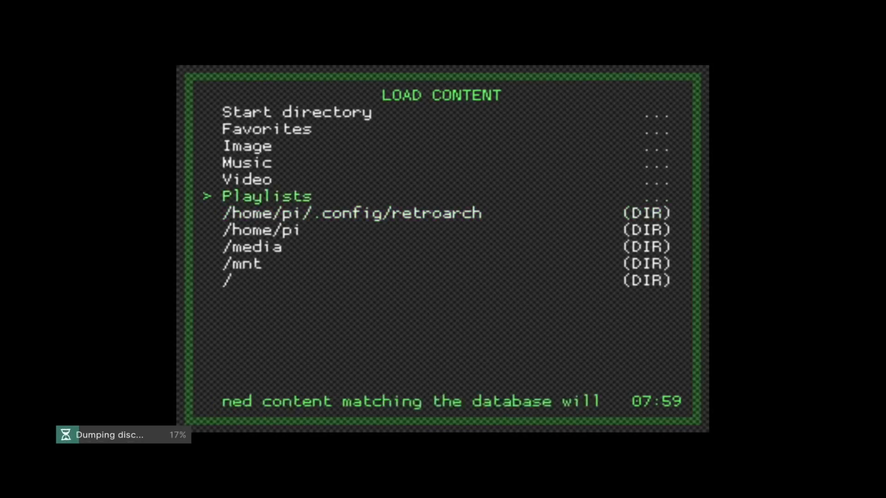
Wait for the disc dump to complete, then go back to the Main Menu
key(Down)
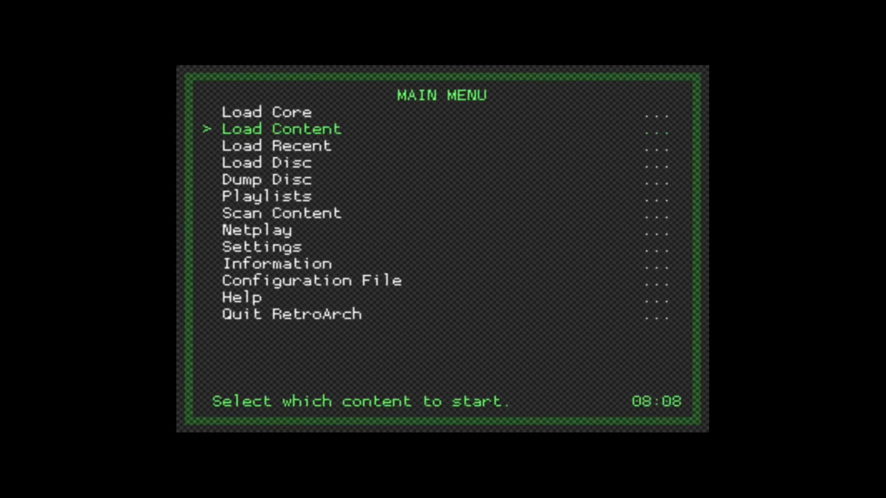
Open Load Content briefly, then quit RetroArch back to the RetroPie menu
click(280, 128)
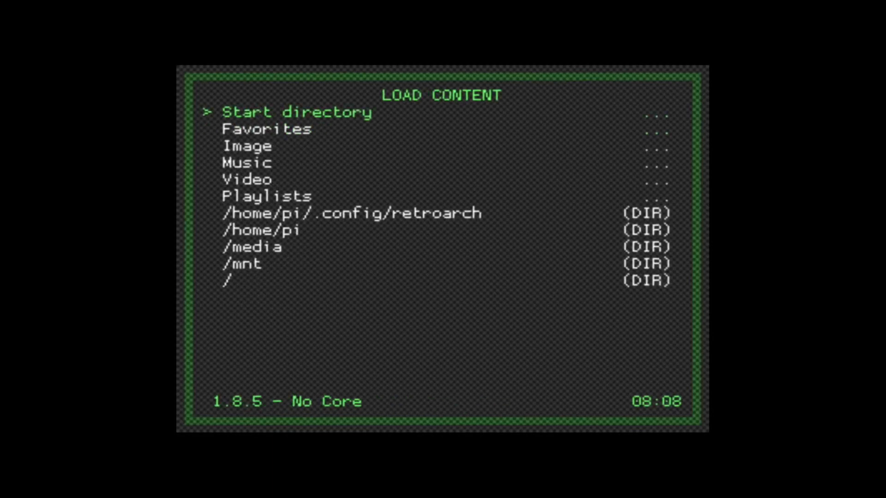
click(351, 214)
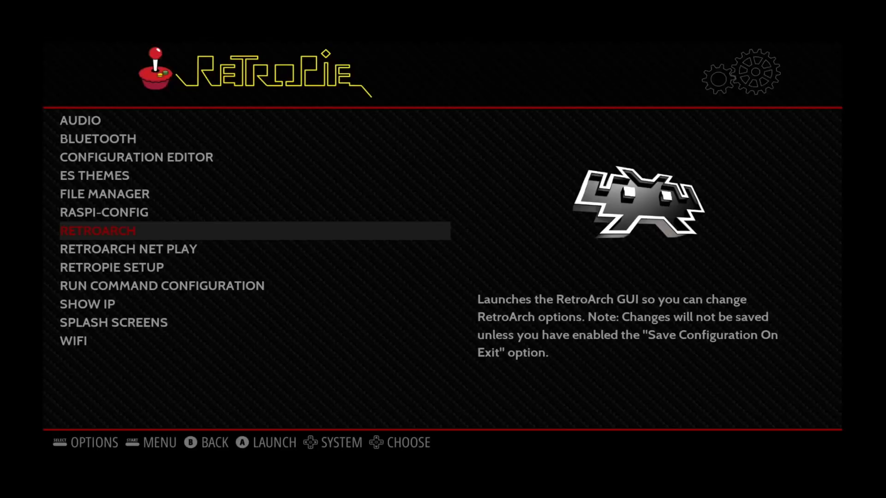
Switch EmulationStation to the PlayStation system and open the Main Menu
key(b)
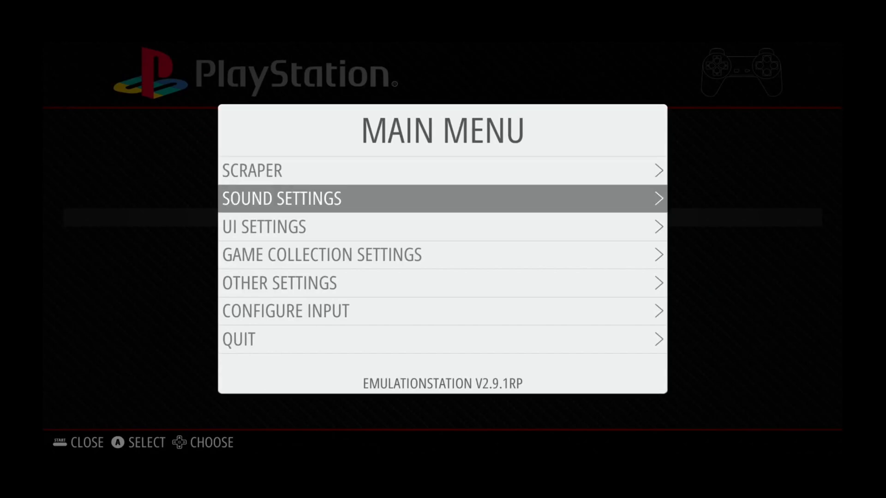
click(239, 339)
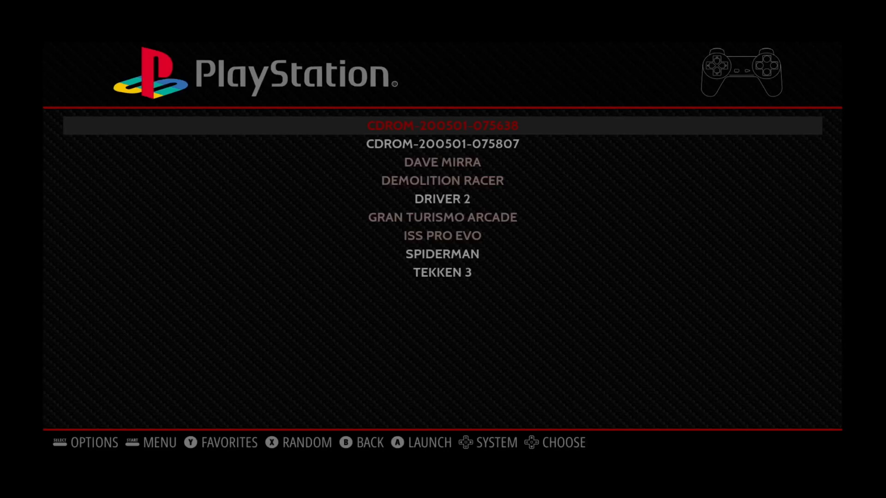
Scroll to the second CDROM entry in the PlayStation list, then leave the list
key(Down)
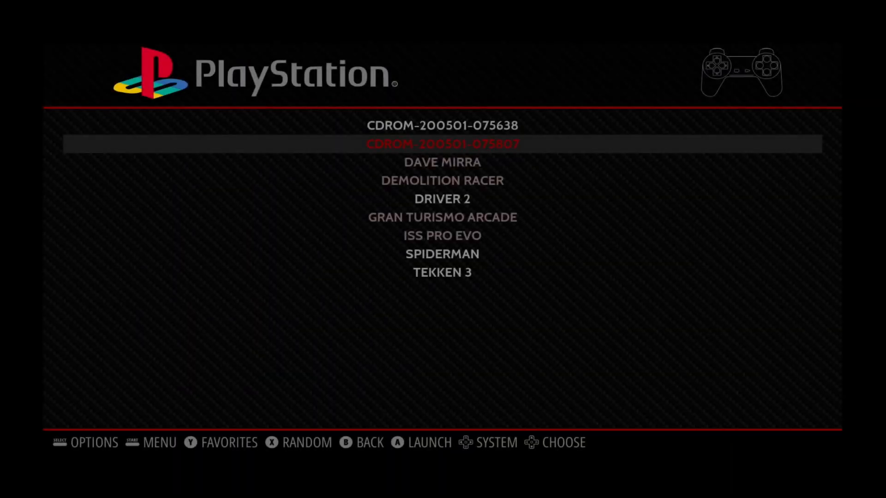
key(b)
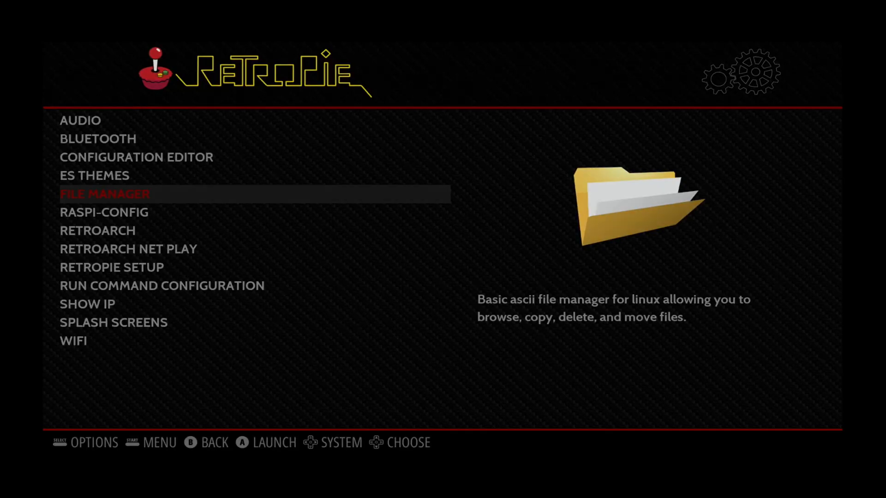
Launch File Manager, enter usb, and scroll through Retropie-mount/roms to psx
click(105, 193)
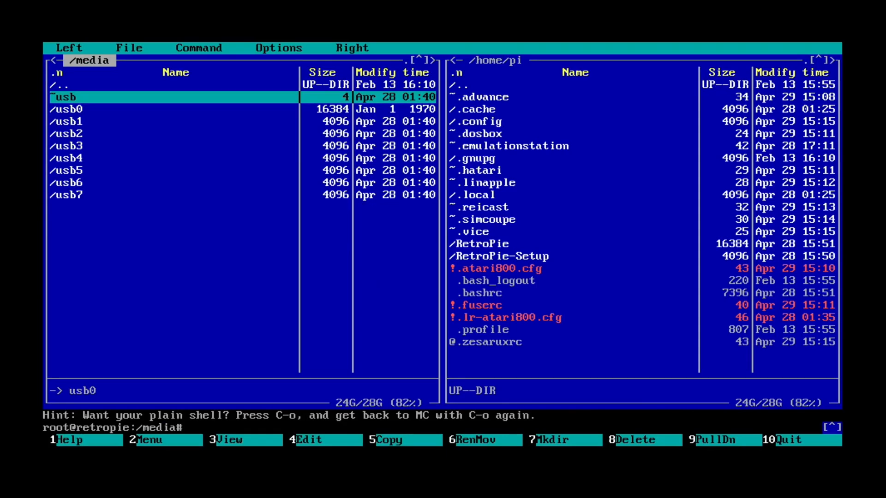
double_click(65, 96)
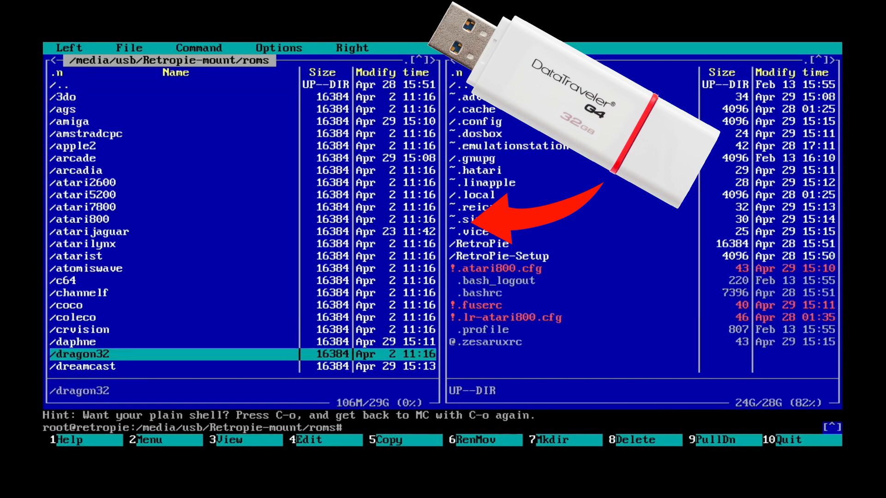
scroll(down, 3)
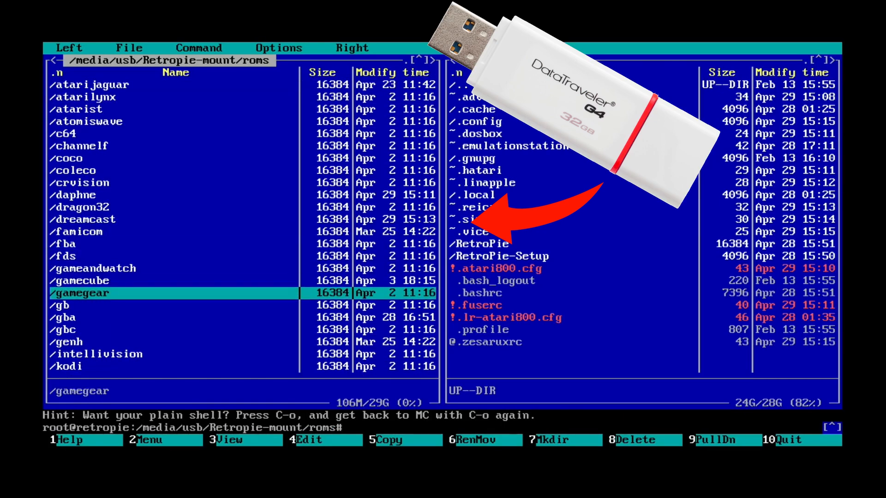
scroll(down, 3)
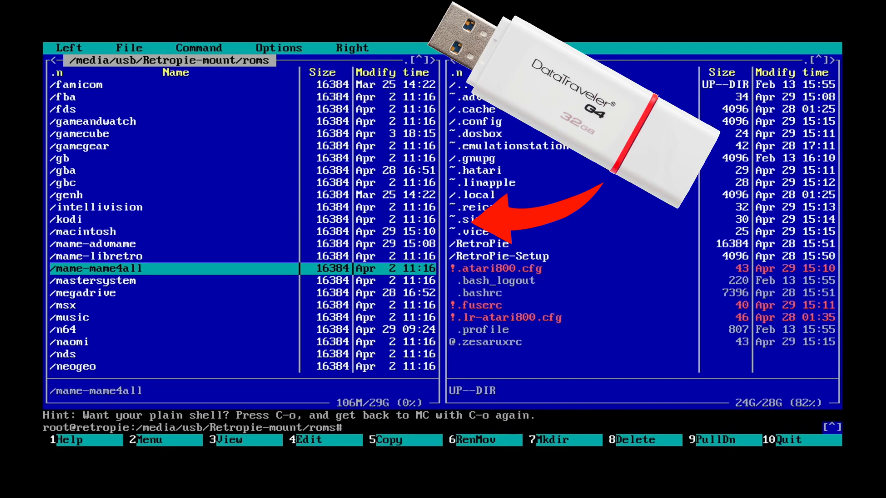
scroll(down, 3)
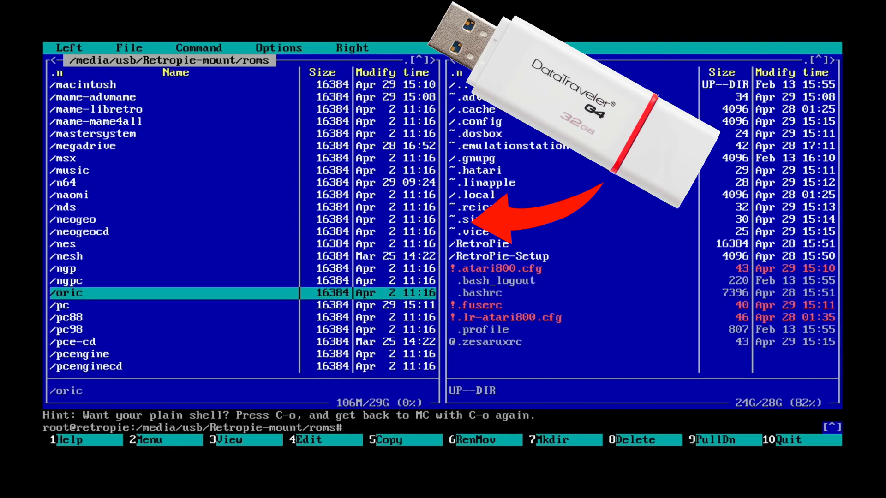
scroll(down, 3)
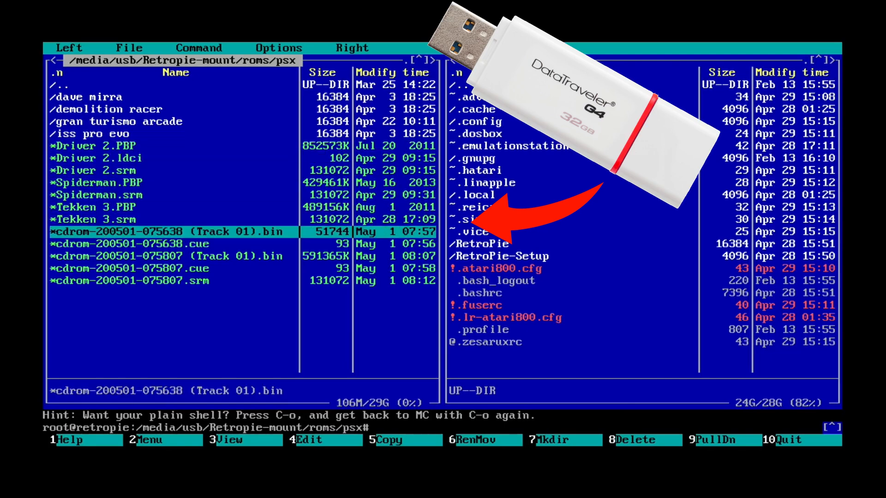
Step through the cdrom .bin and .cue dump files in the left panel
key(Down)
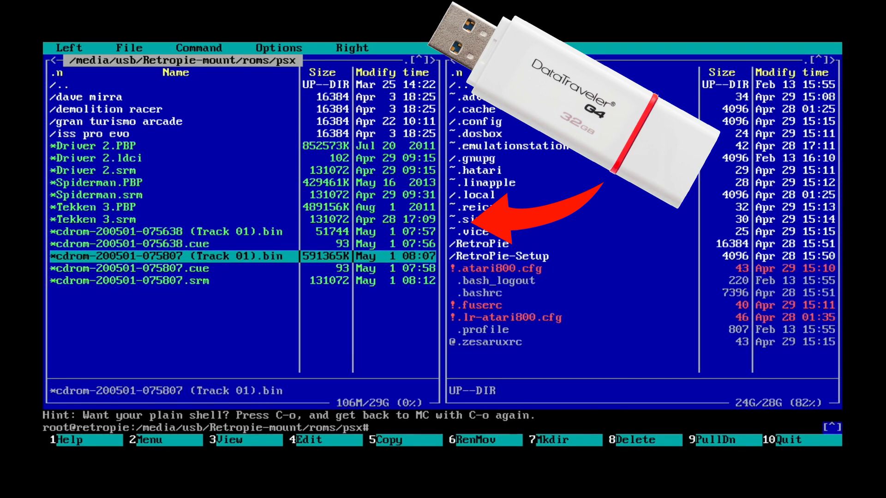
key(Up)
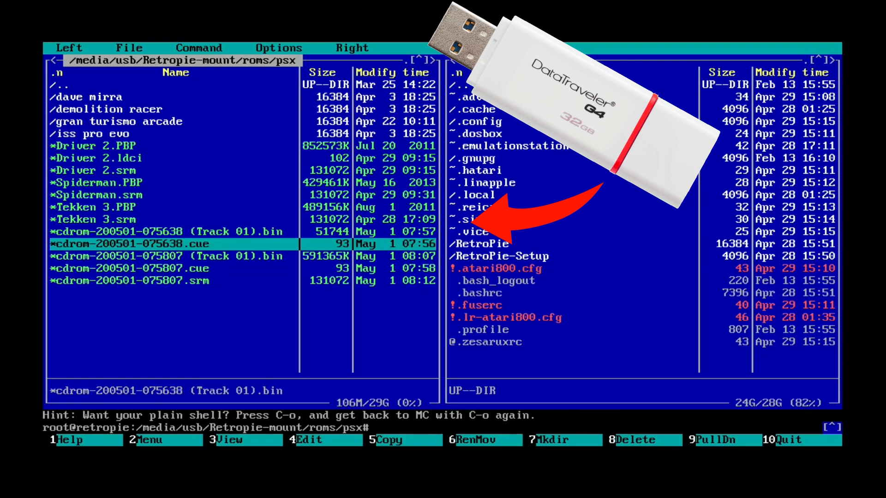
key(down)
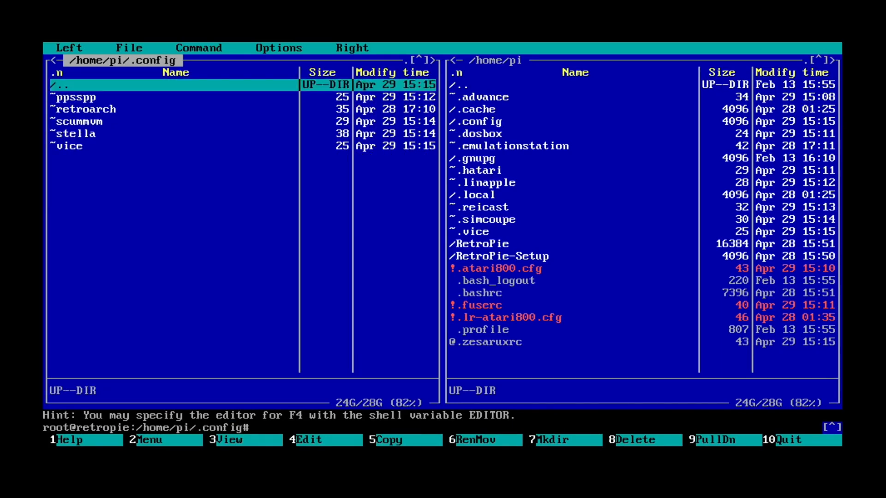
Go up out of .config and quit Midnight Commander to the Ubuntu desktop
double_click(75, 97)
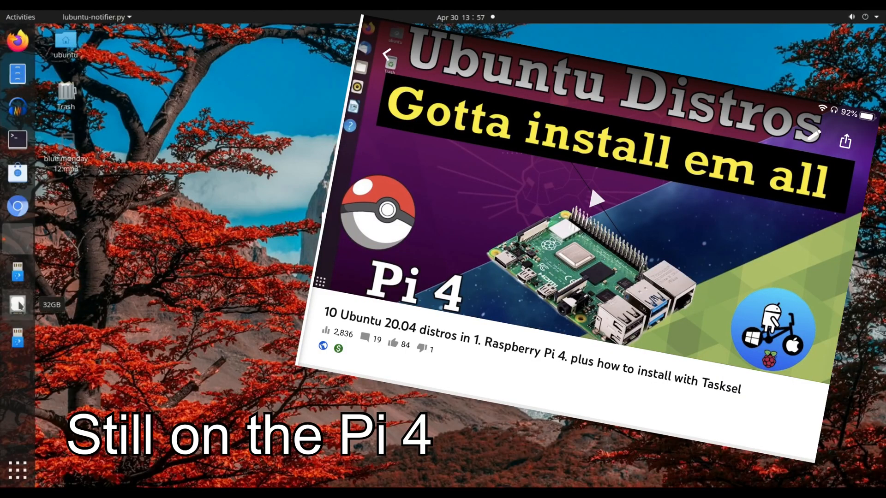
Launch Disks and compare the 31 GB boot/retropie drive with the Kingston thumb drive
text(dis)
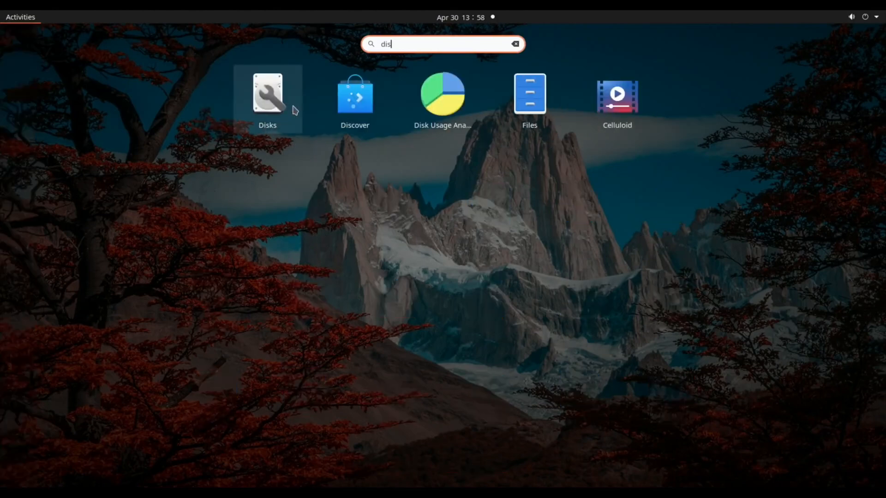
click(267, 93)
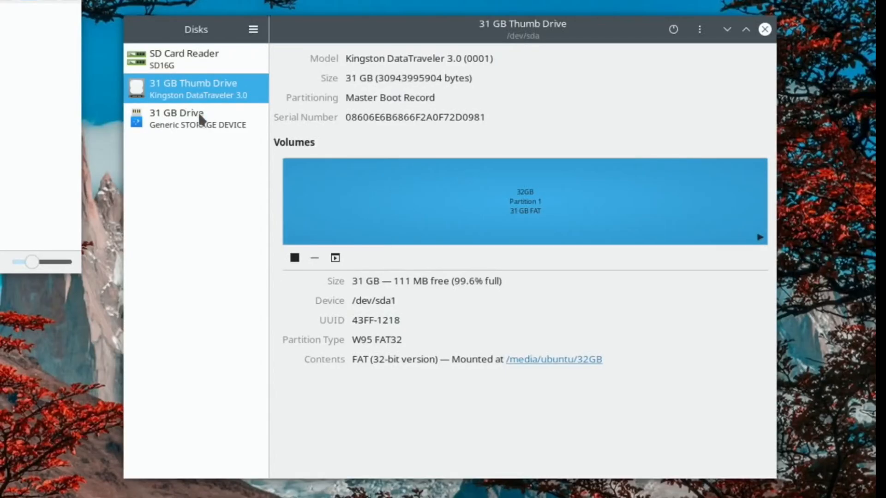
mouse_move(393, 172)
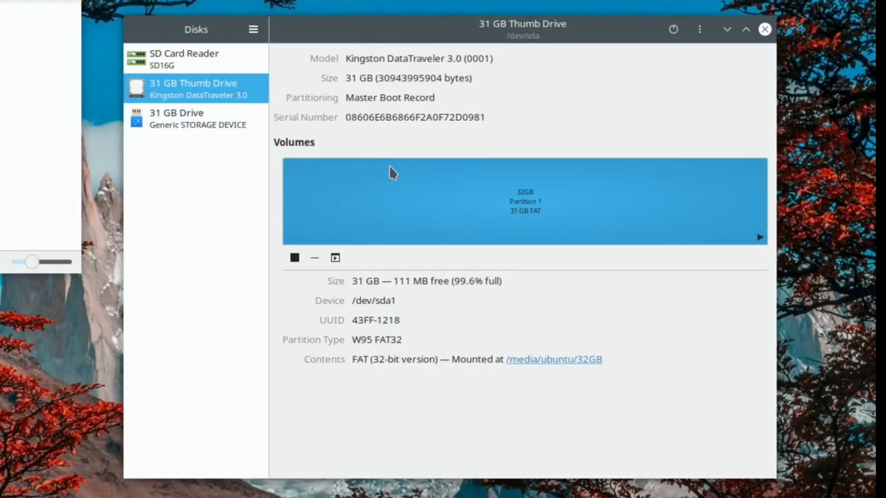
click(187, 118)
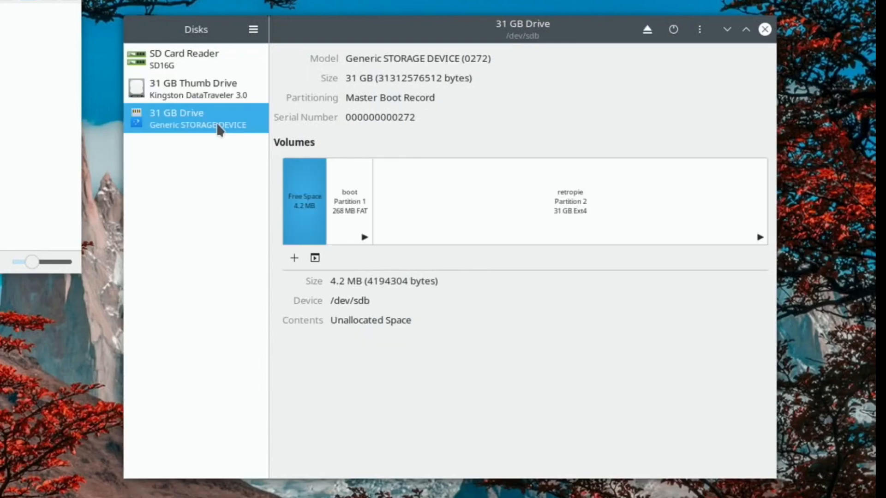
mouse_move(269, 134)
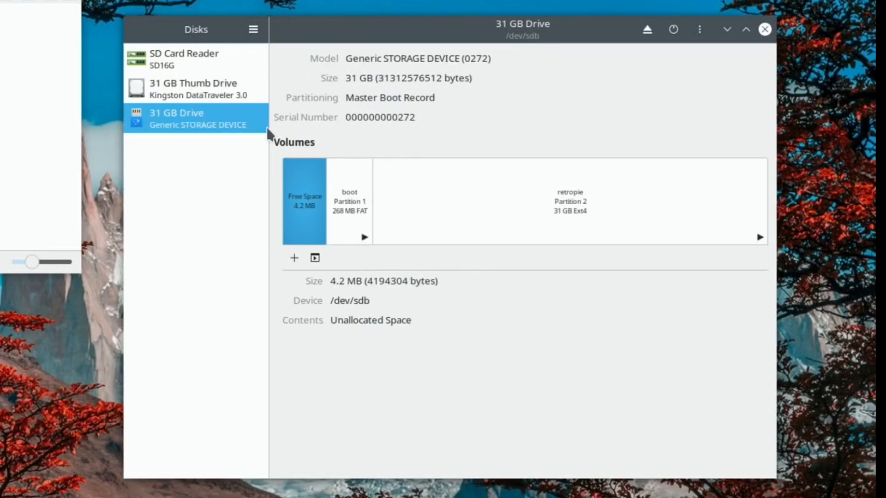
mouse_move(424, 184)
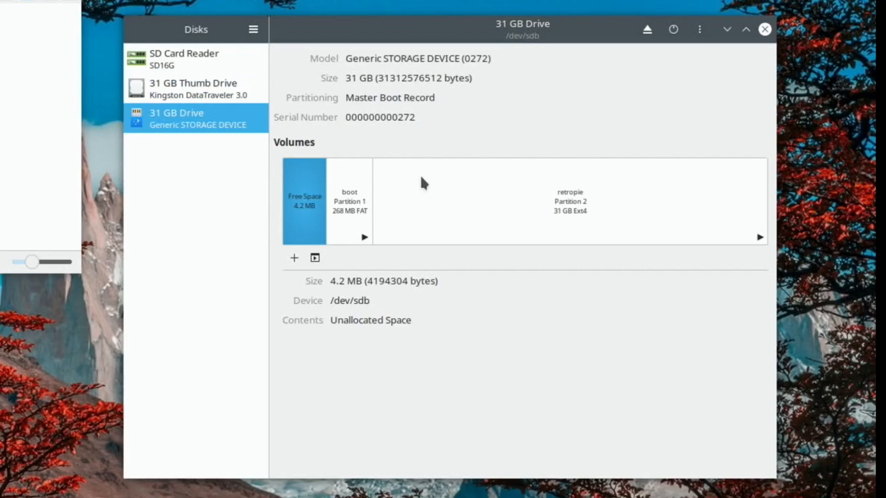
click(570, 201)
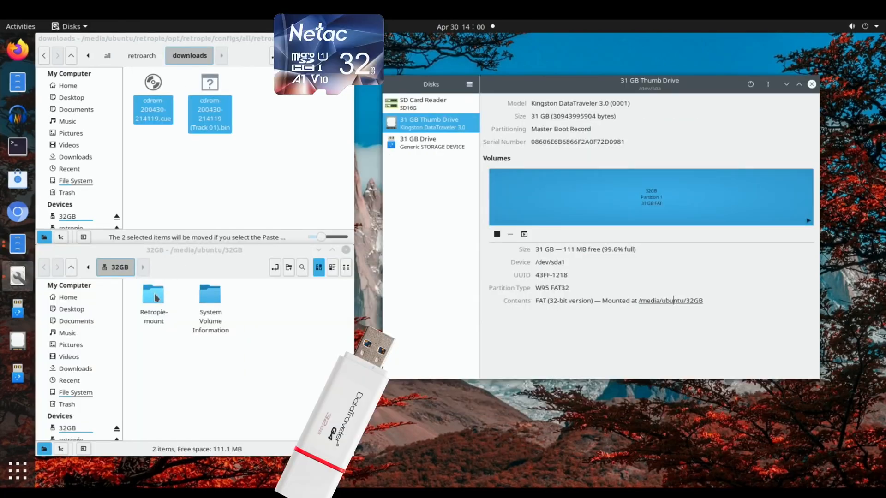
Browse the thumb drive to Retropie-mount/roms/psx to receive the cdrom dumps
double_click(154, 293)
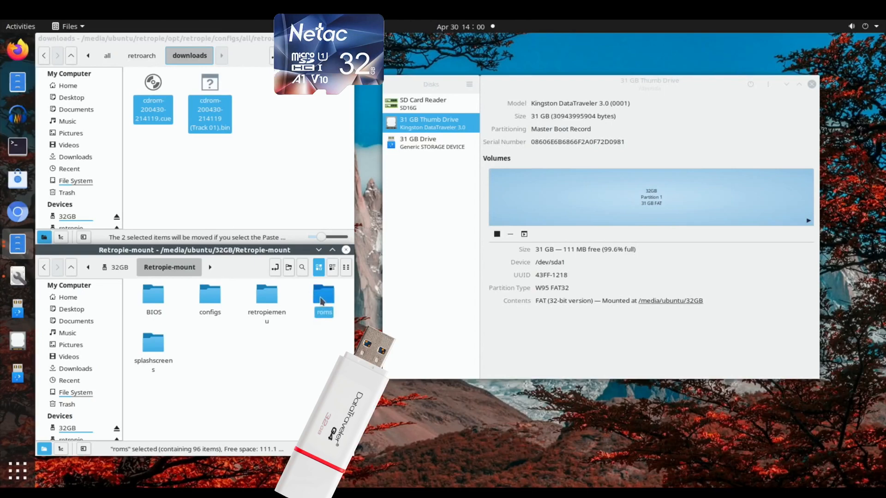
double_click(324, 294)
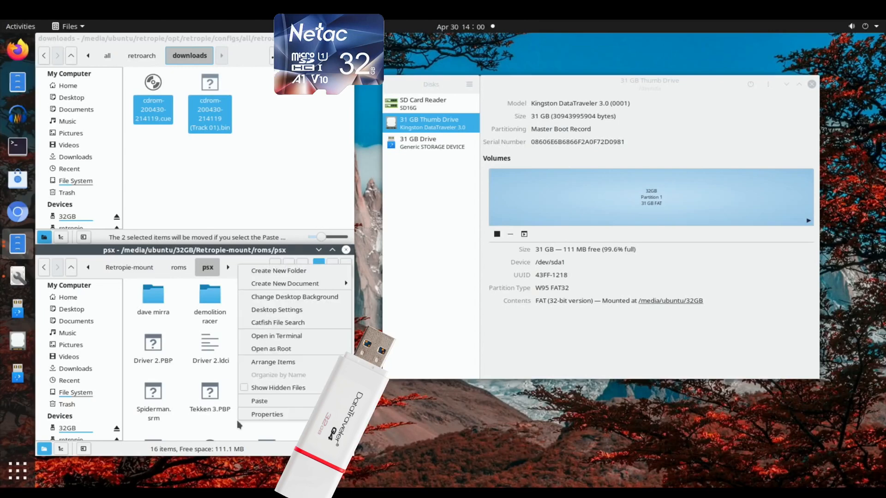
click(260, 401)
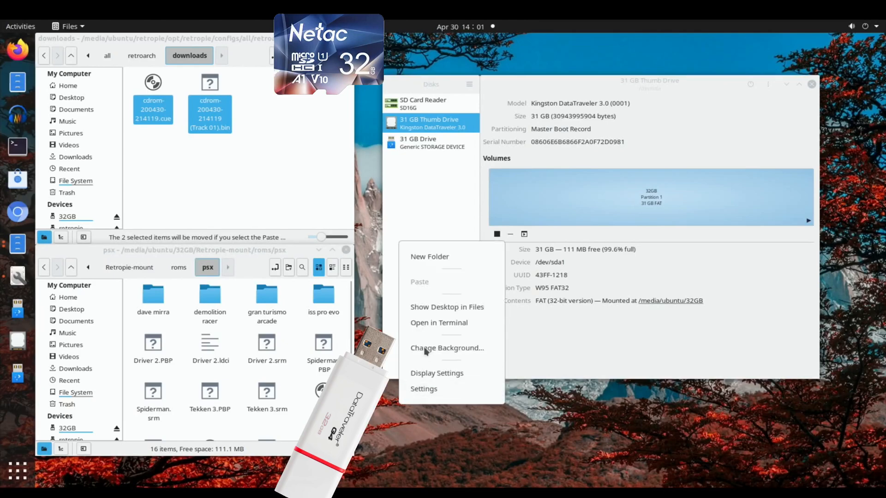
mouse_move(434, 312)
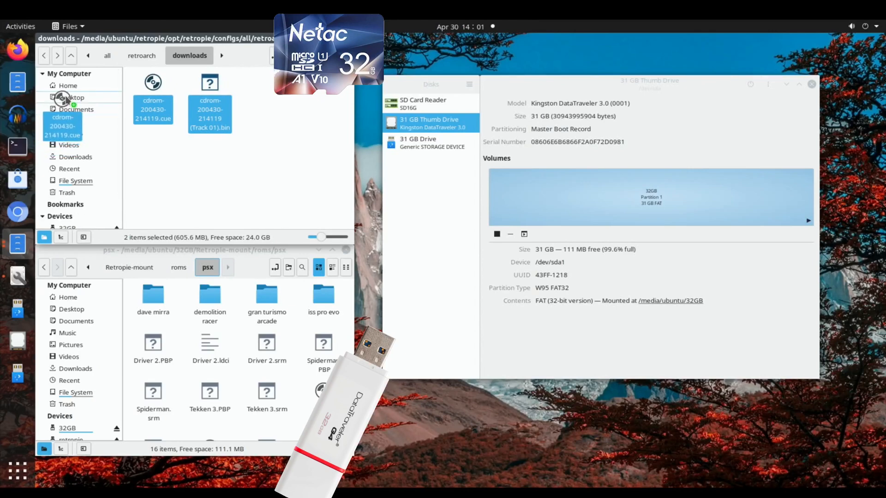
mouse_move(71, 98)
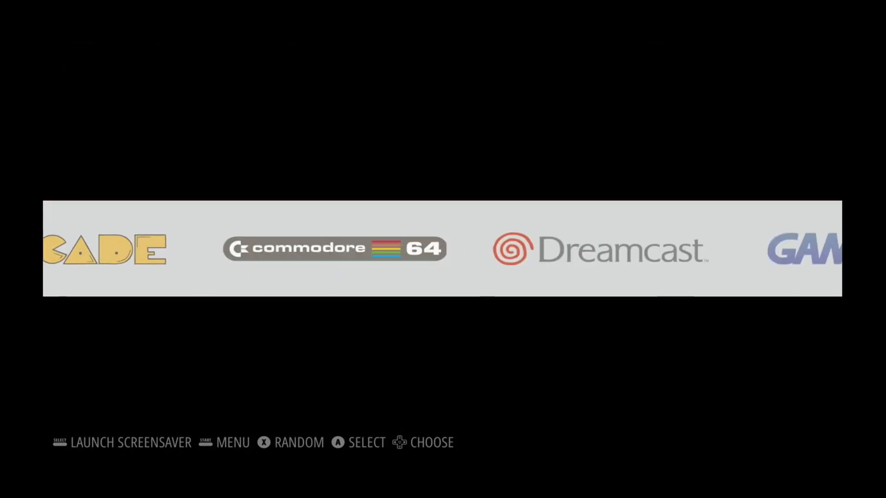
scroll(right, 3)
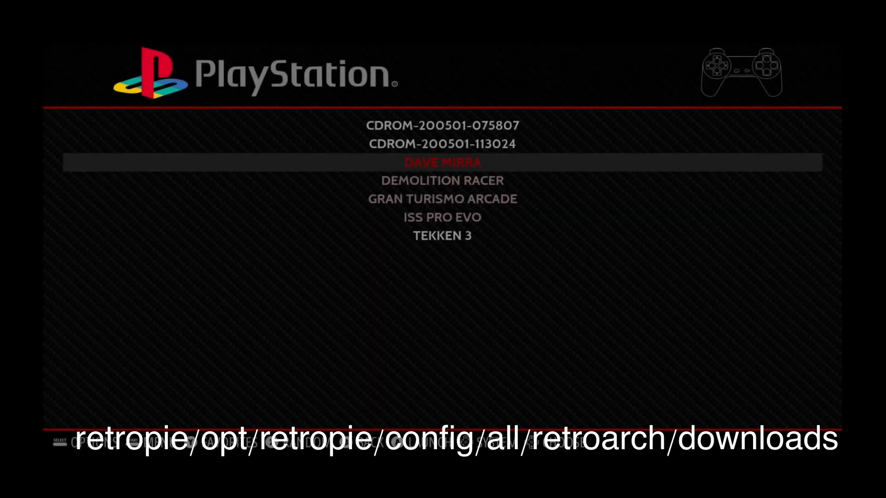
key(up)
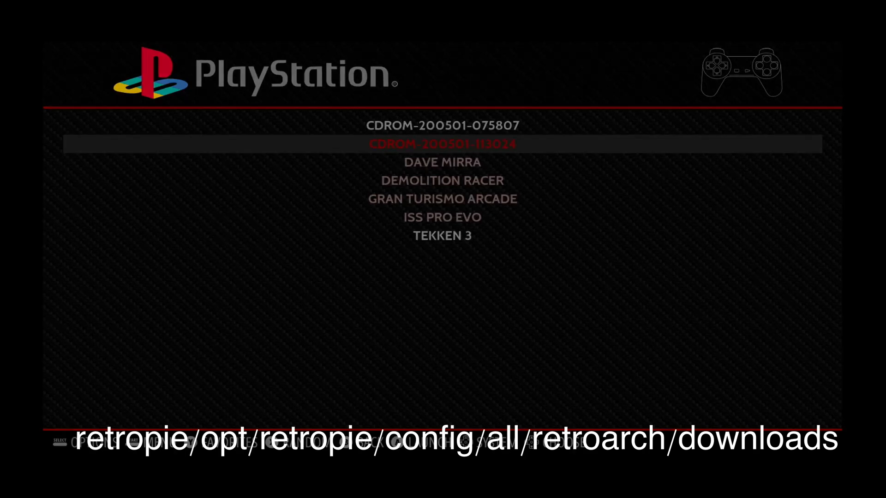